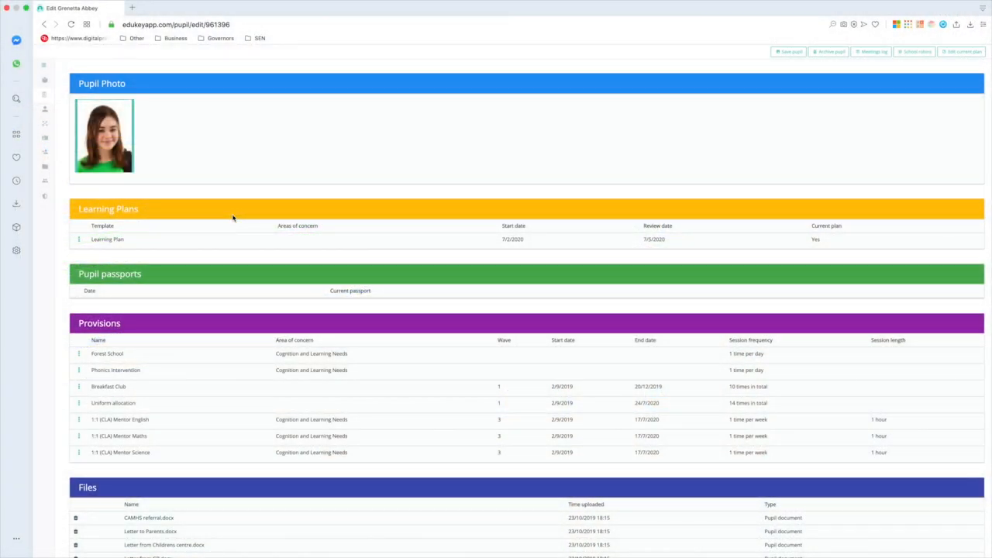
scroll("down", 3)
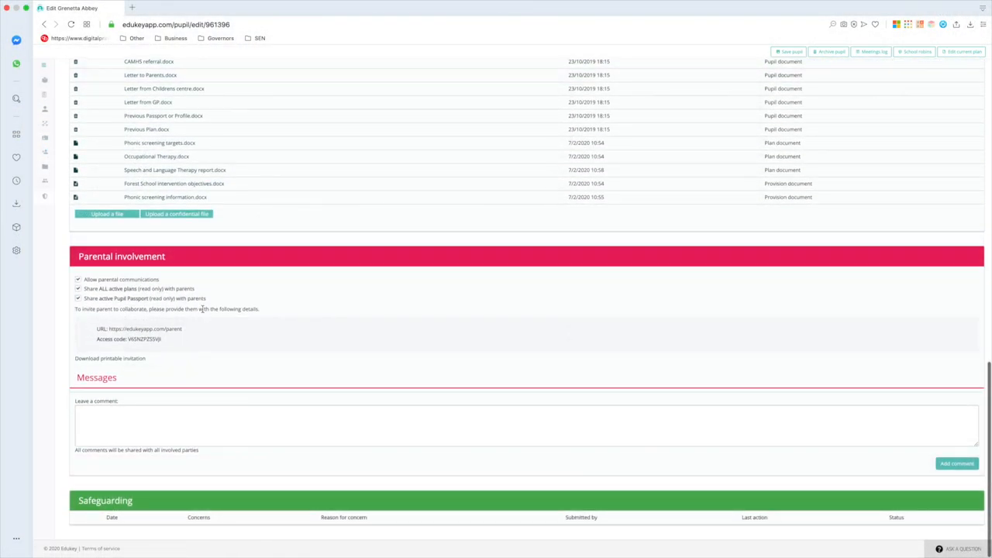